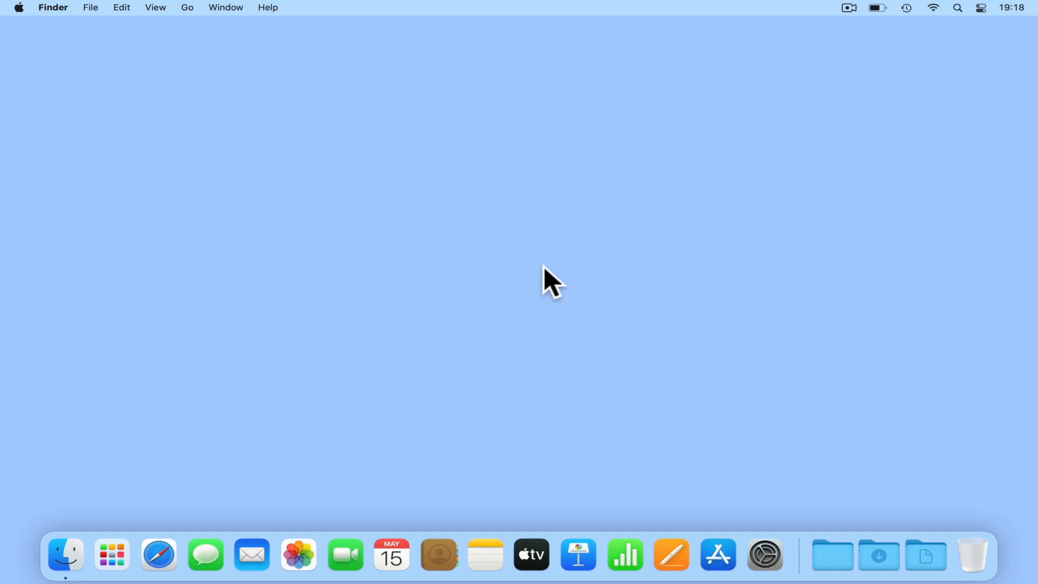
# - Bring up Spotlight Search from the menu bar to look up an app by name
pyautogui.click(959, 8)
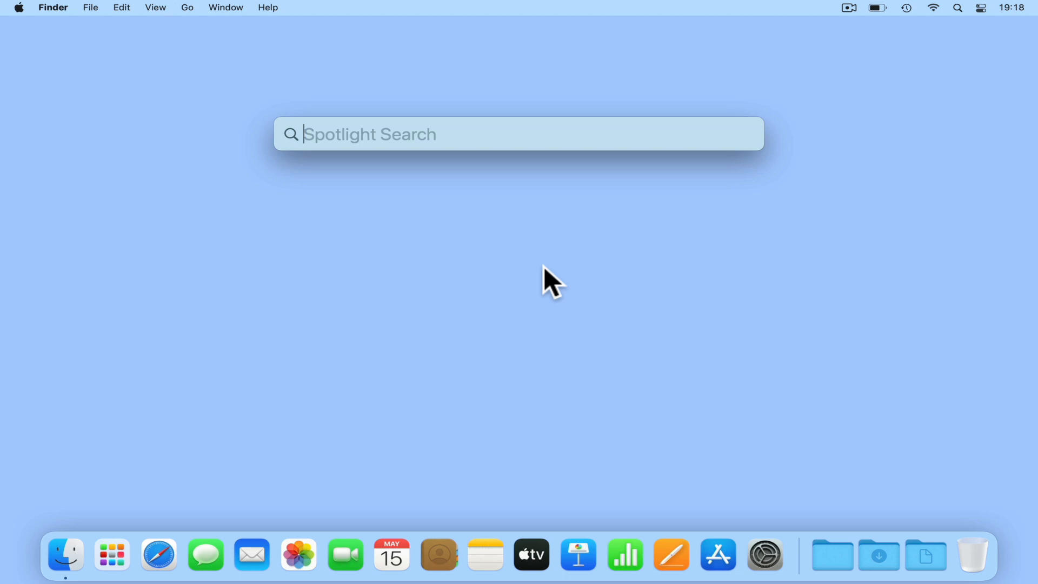
# - Launch Terminal via Spotlight and run 'su administrator' to reach its password prompt
pyautogui.write('terminal')
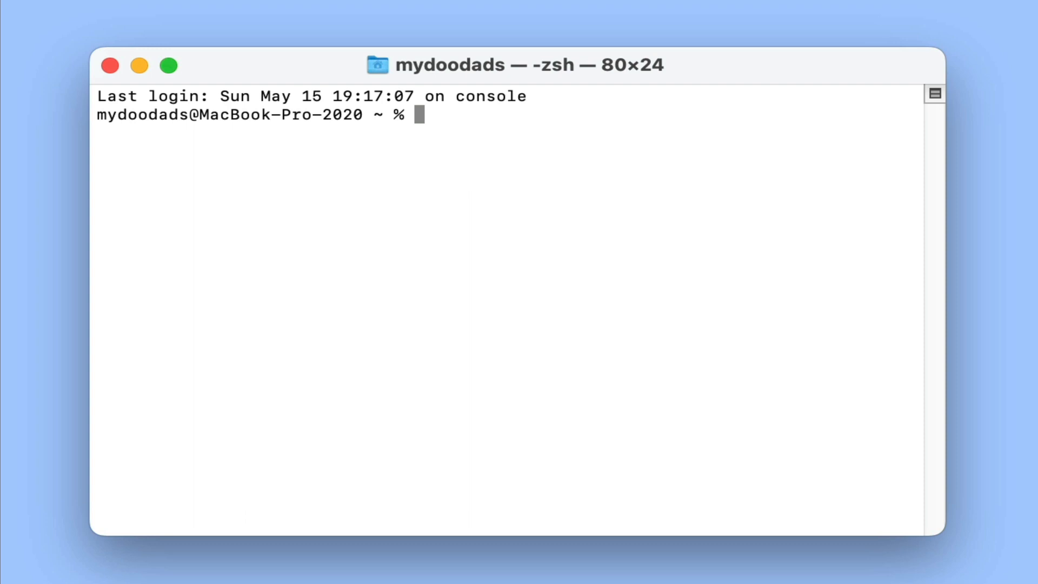
pyautogui.write('su a')
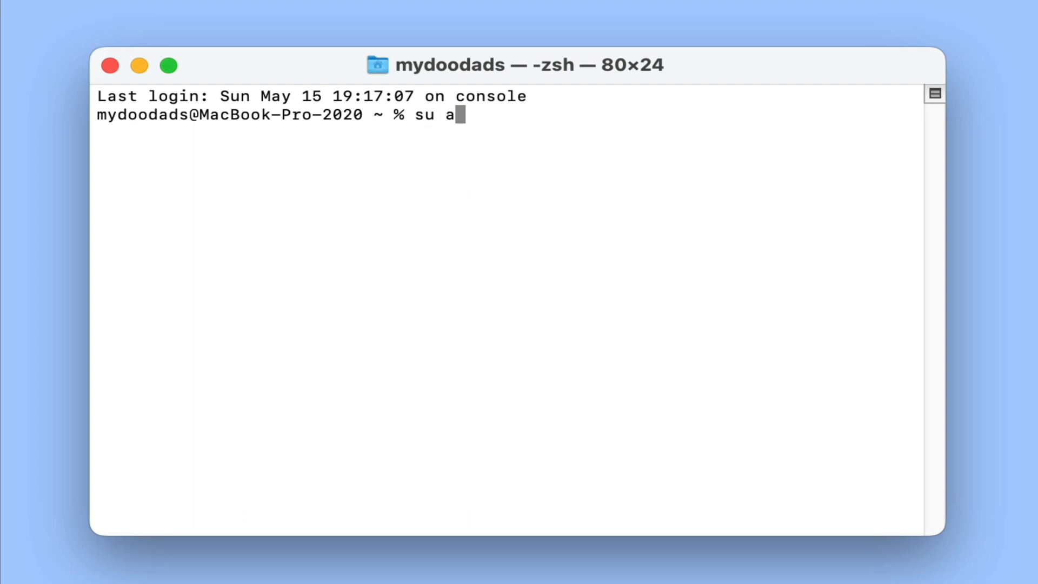
pyautogui.write('dministrator')
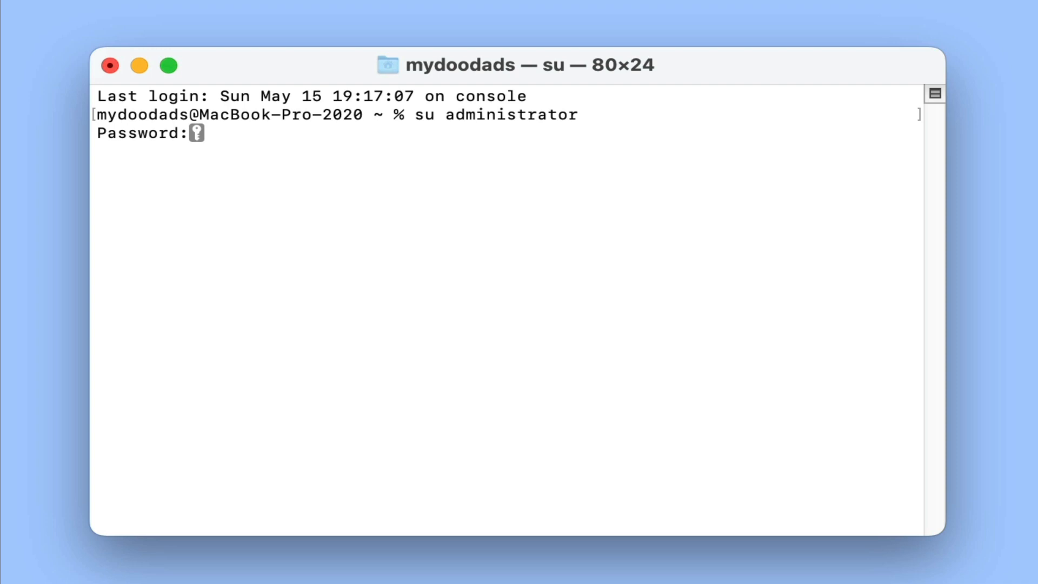
# - Authenticate as administrator and run 'sudo pkill bluetoothd' to reset Bluetooth
pyautogui.press('Enter')
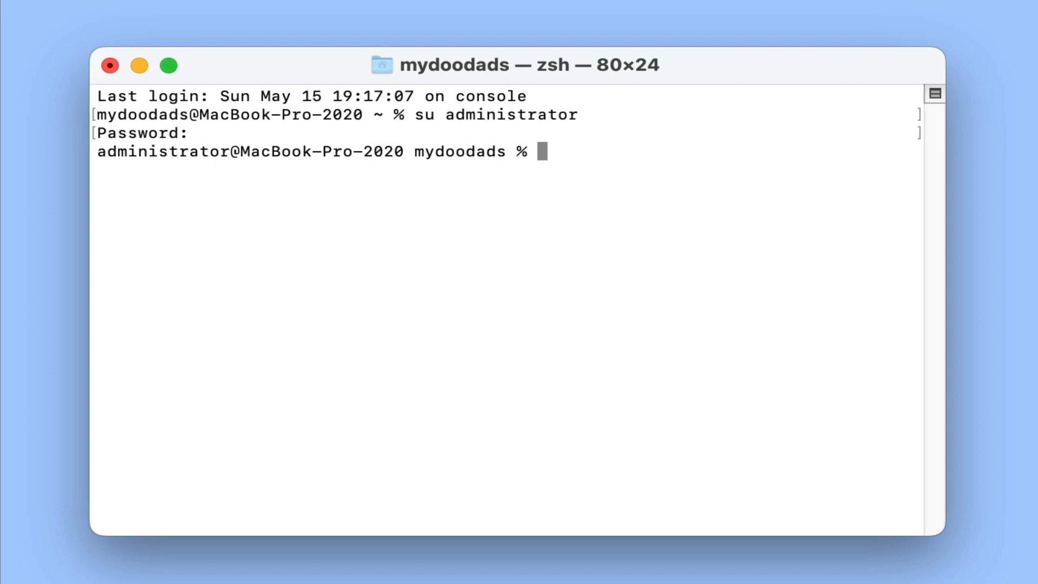
pyautogui.write('sudo p')
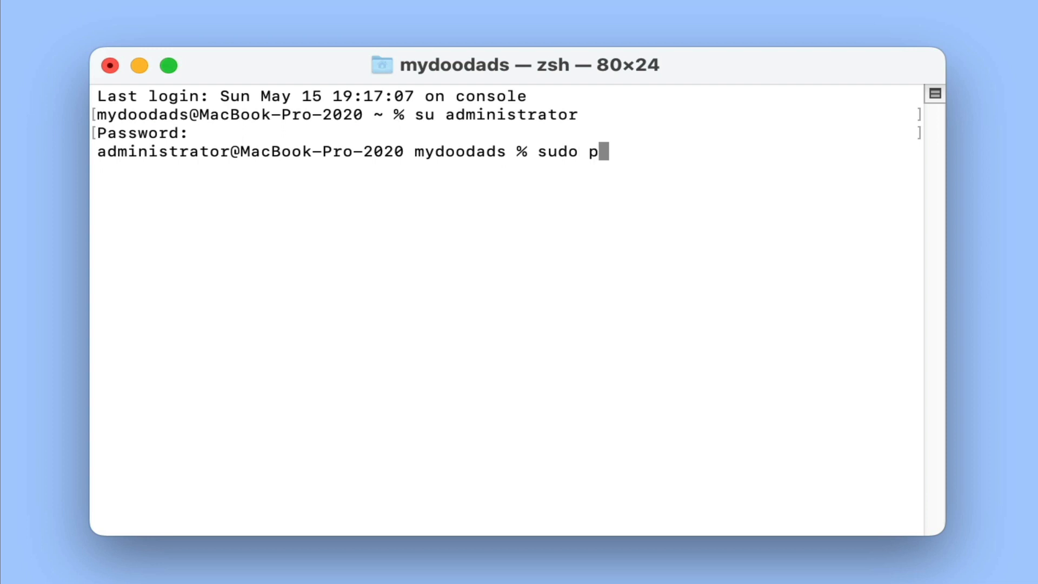
pyautogui.write('kill blue')
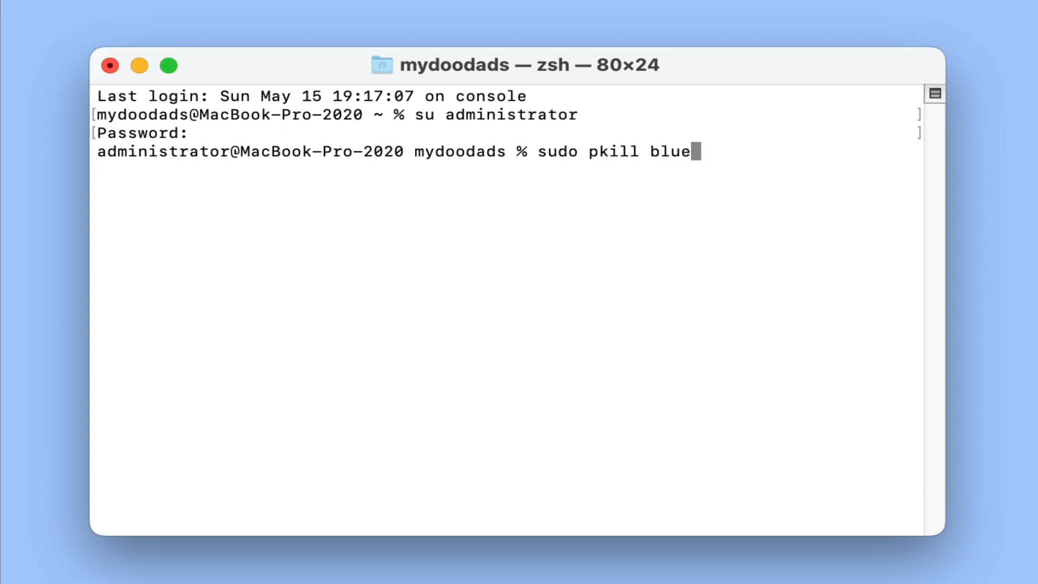
pyautogui.write('toothd')
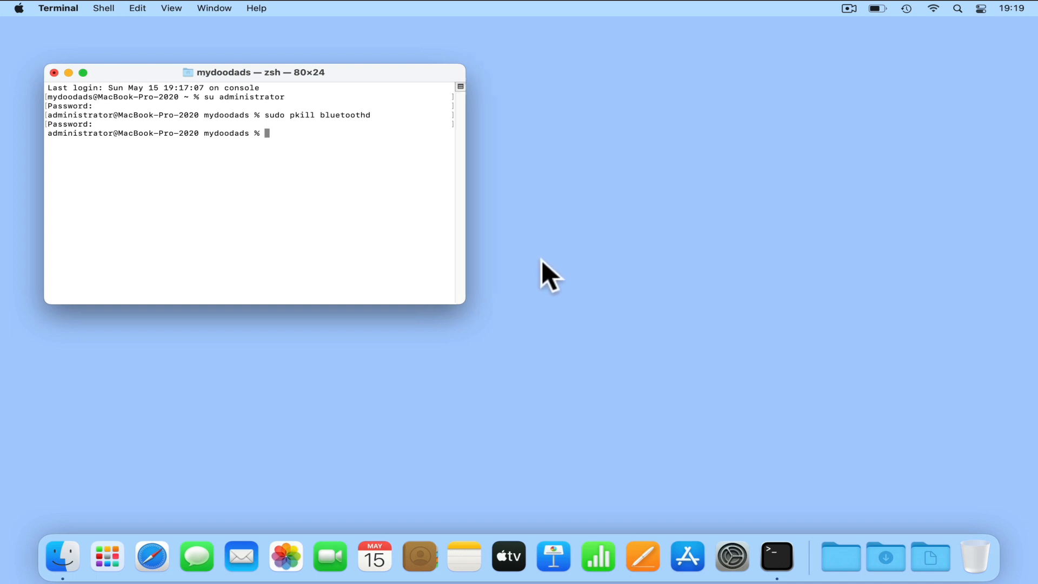
pyautogui.moveTo(545, 283)
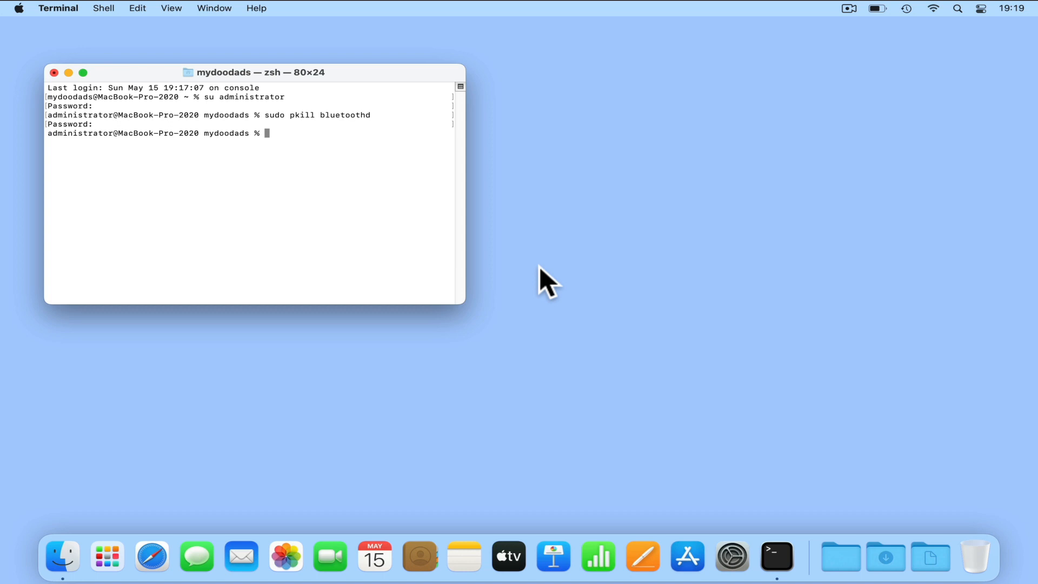
# - Run 'exit' to leave the administrator session and return to the regular user's shell
pyautogui.write('exit')
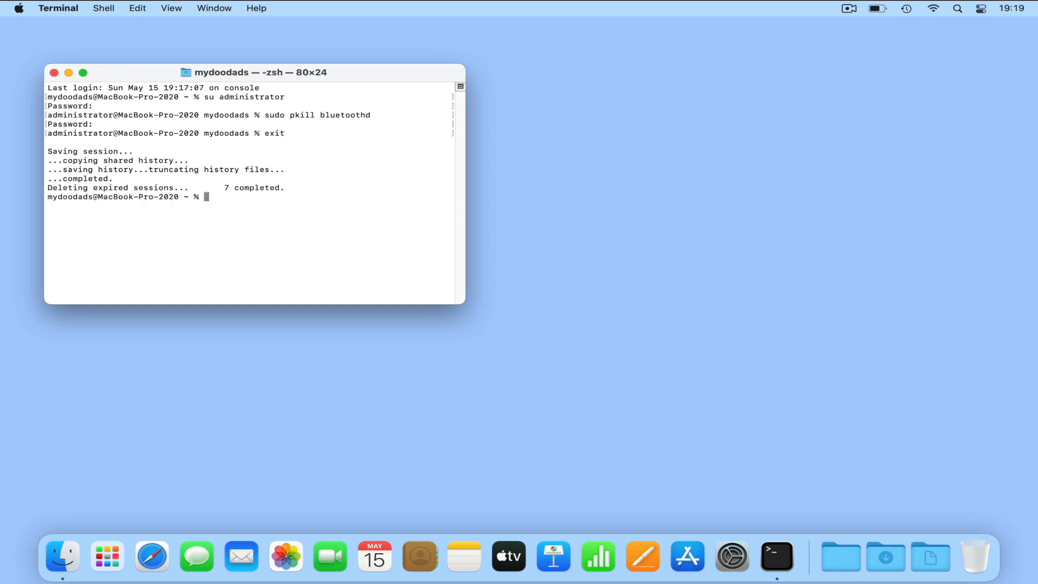
pyautogui.moveTo(534, 274)
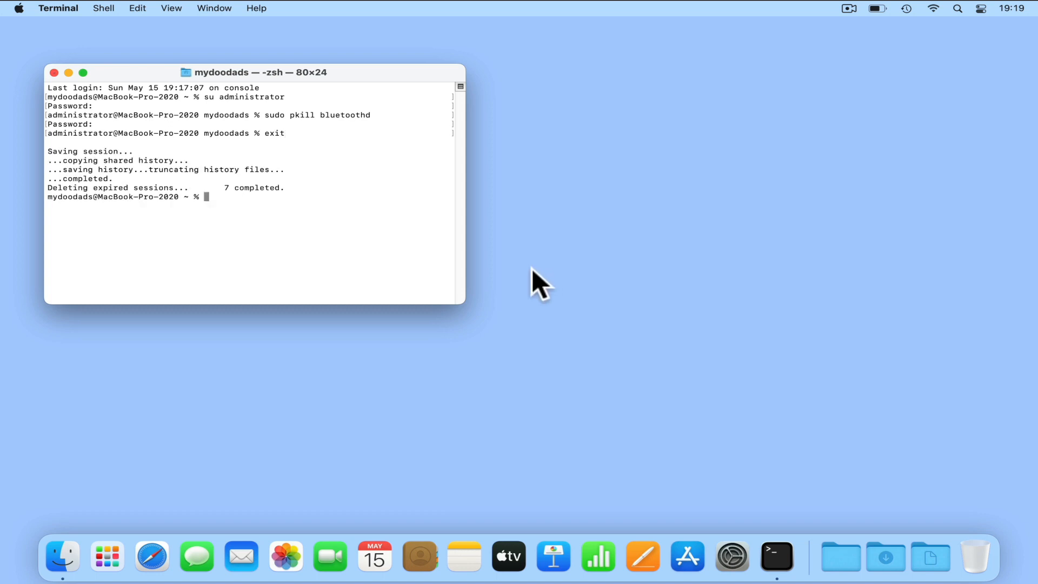